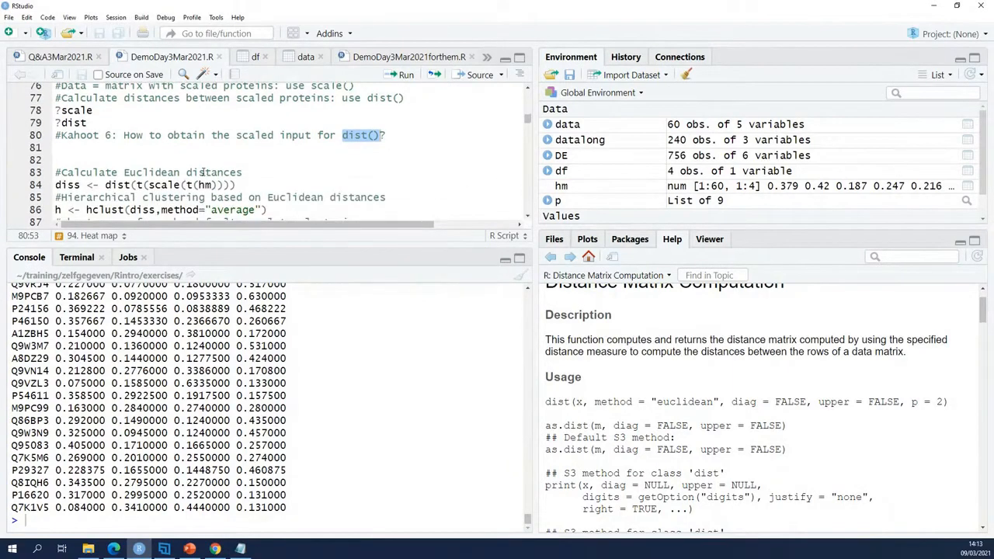
- Run diss <- dist(t(scale(t(hm)))) to compute Euclidean distances on the scaled rows
click(241, 185)
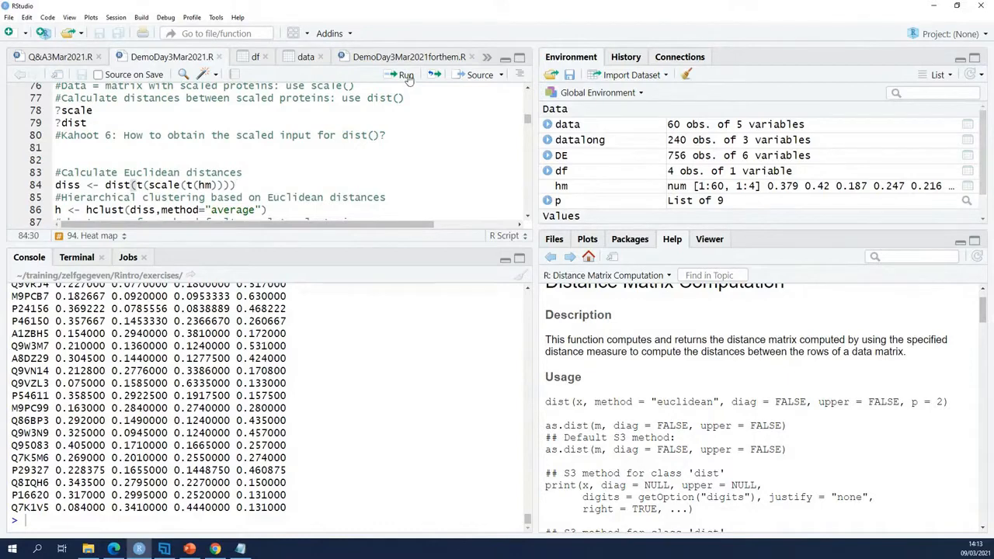
click(406, 74)
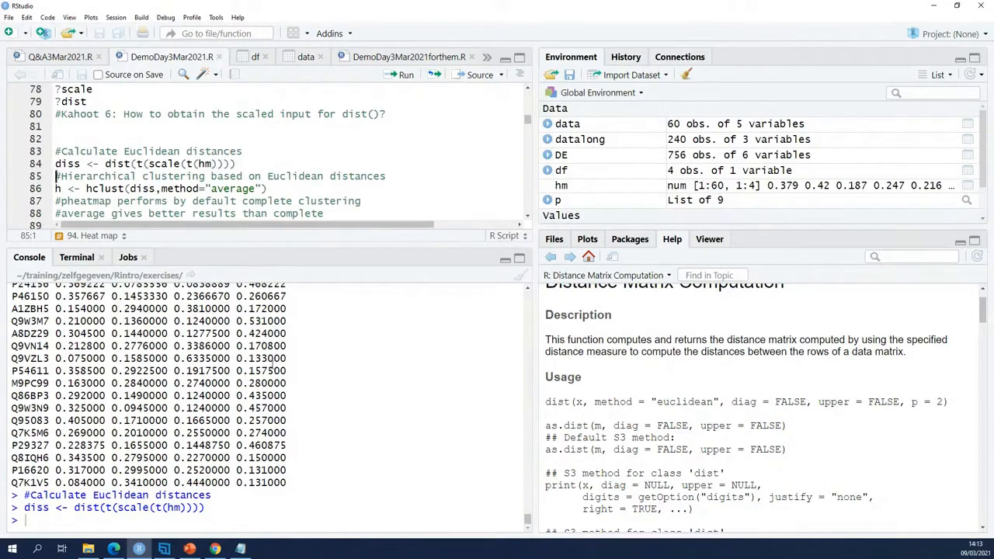
- Print diss in the console and highlight pairwise values such as the P15348–Q7KMP8 distance
text(d)
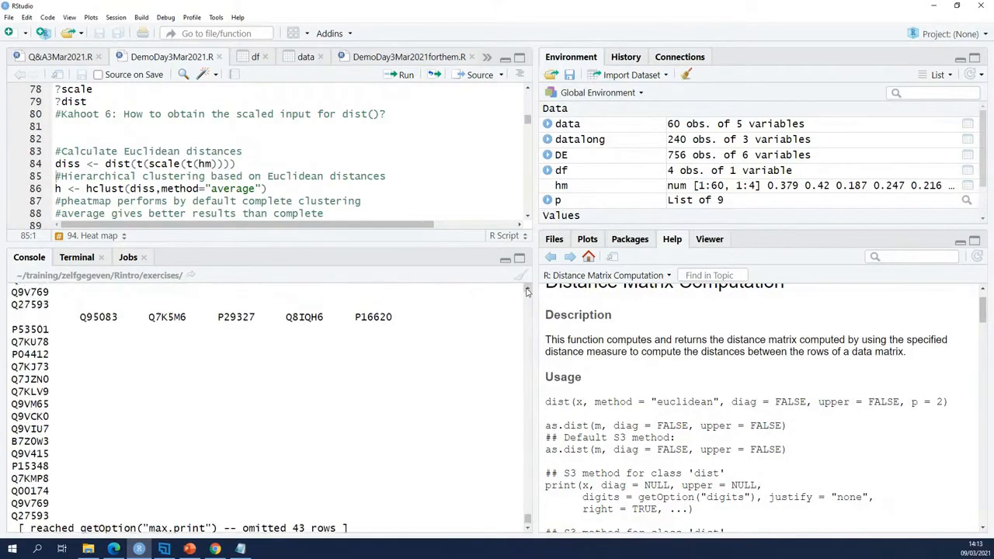
scroll(down, 3)
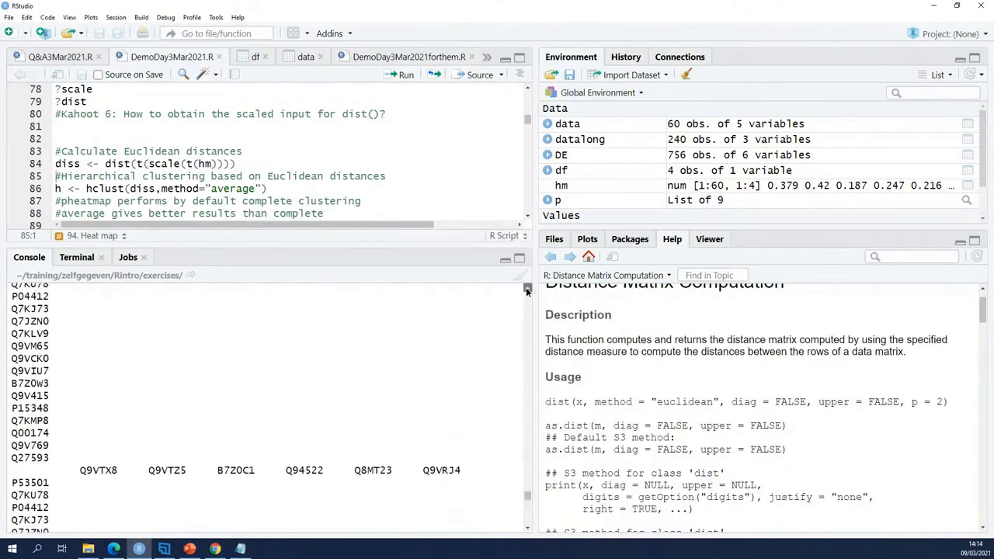
scroll(down, 3)
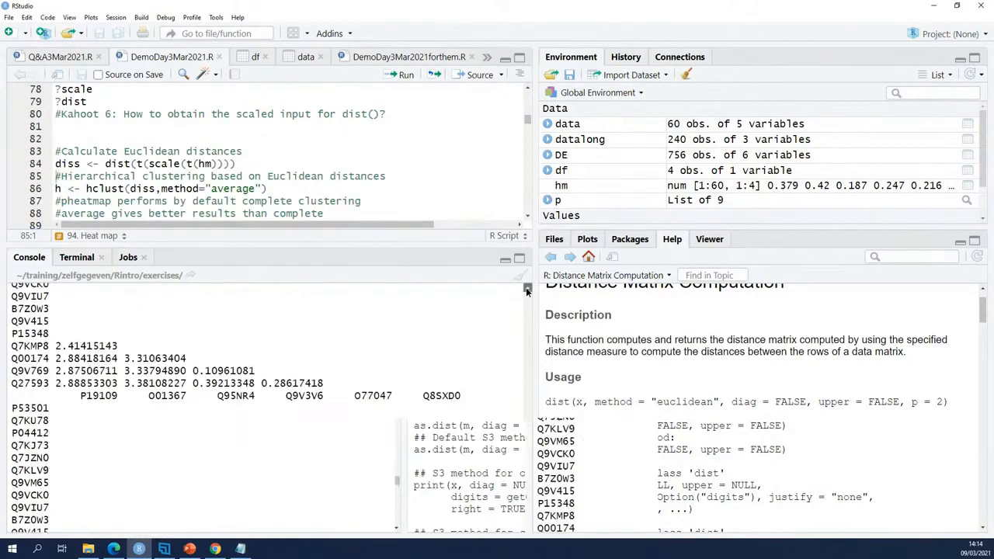
scroll(down, 3)
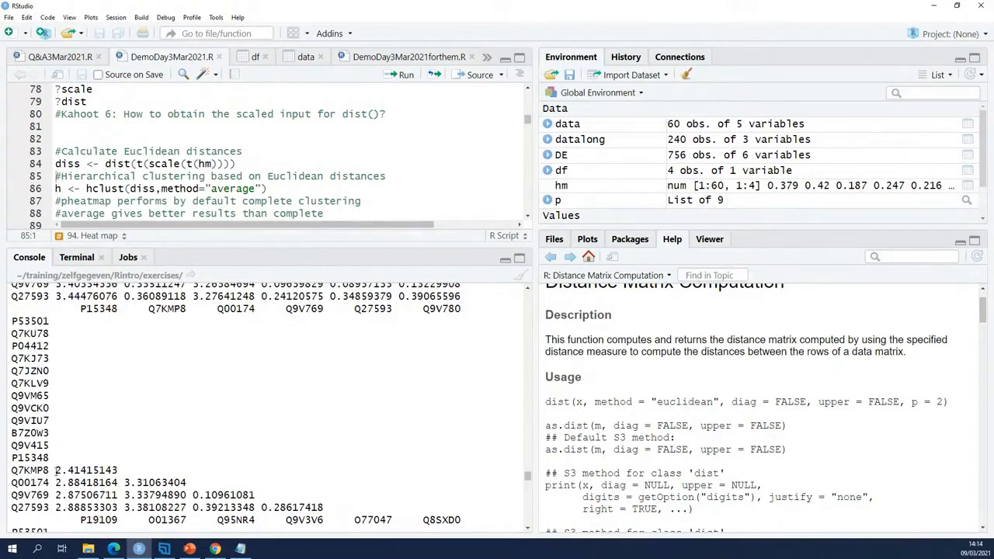
double_click(87, 469)
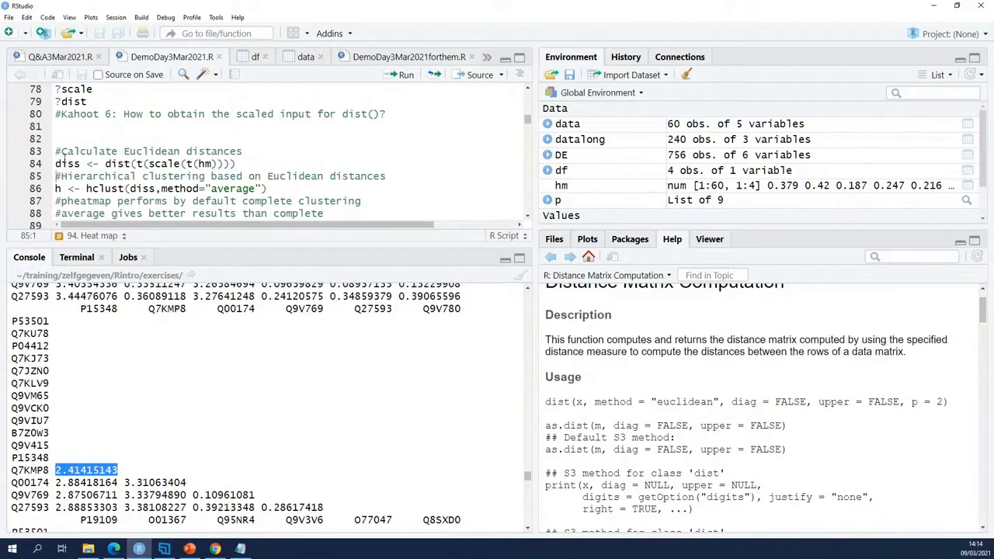
double_click(66, 165)
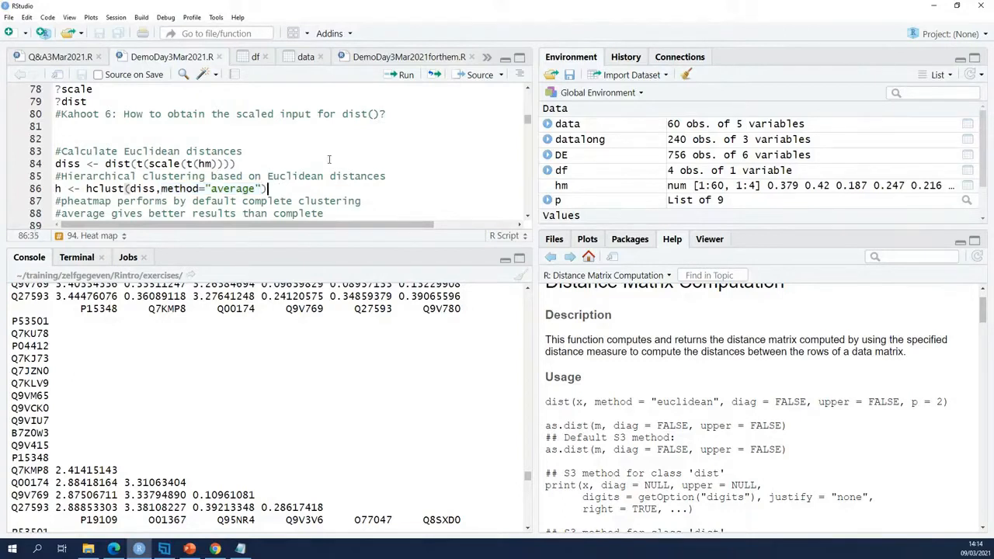
click(401, 75)
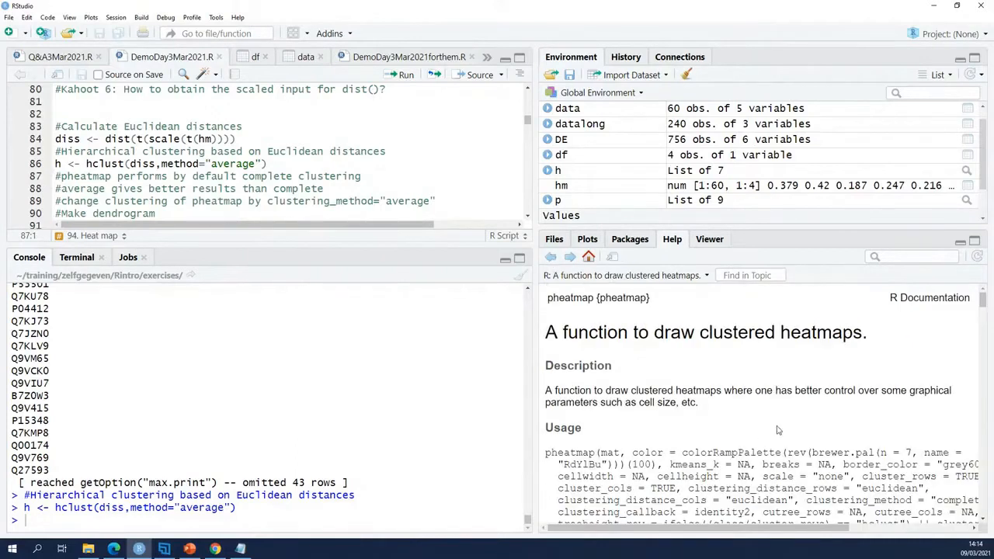
mouse_move(984, 531)
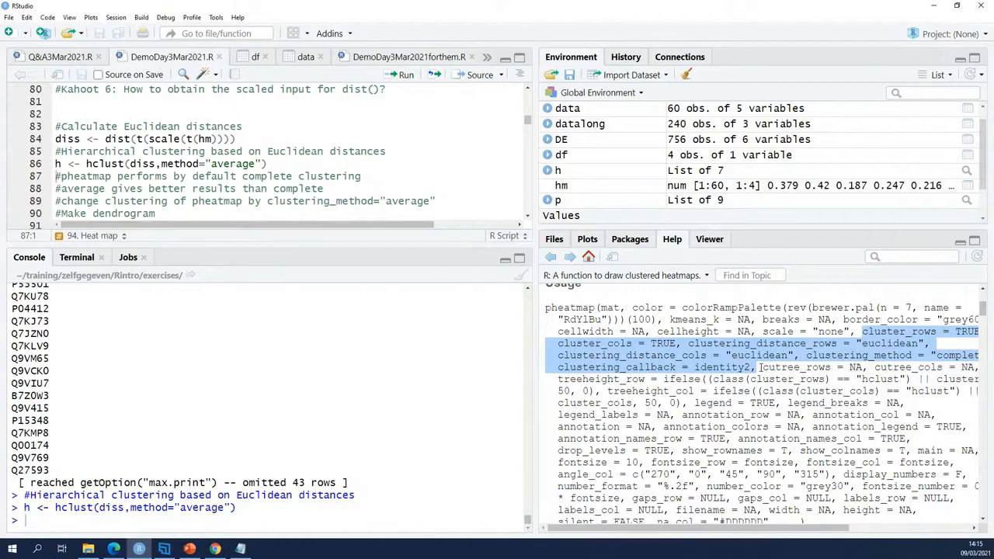
mouse_move(761, 367)
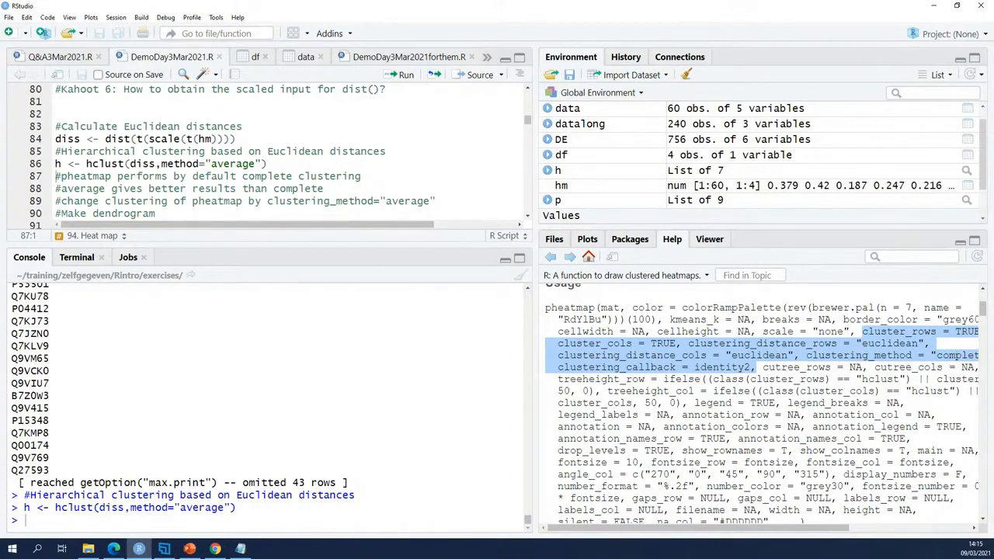
- Highlight pheatmap's clustering arguments and its default clustering_method "complete" in the help
double_click(837, 354)
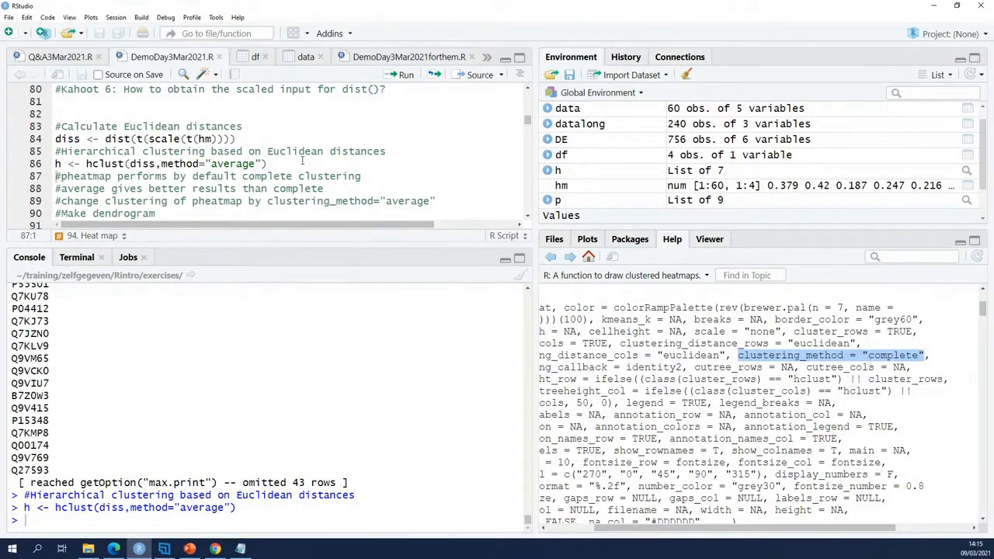
double_click(205, 164)
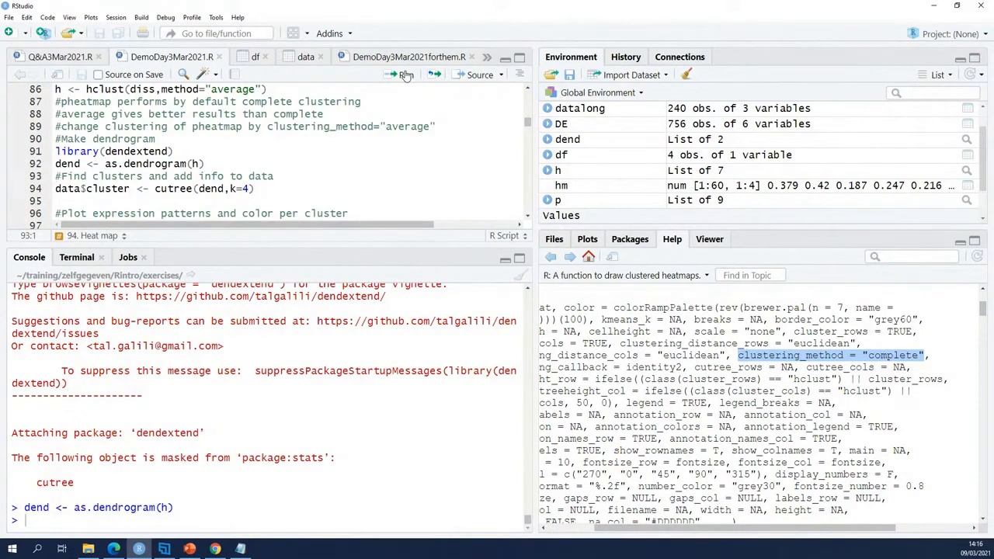
mouse_move(400, 75)
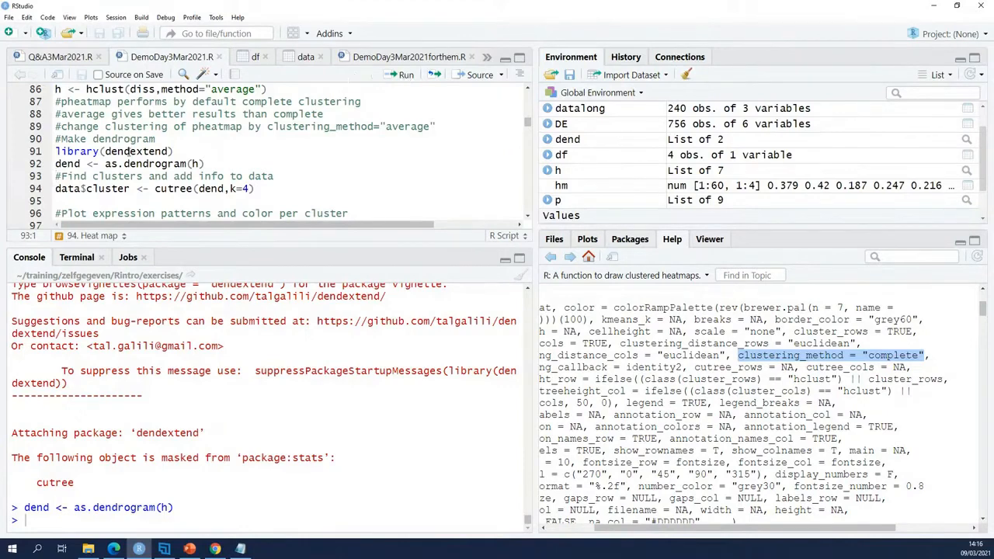